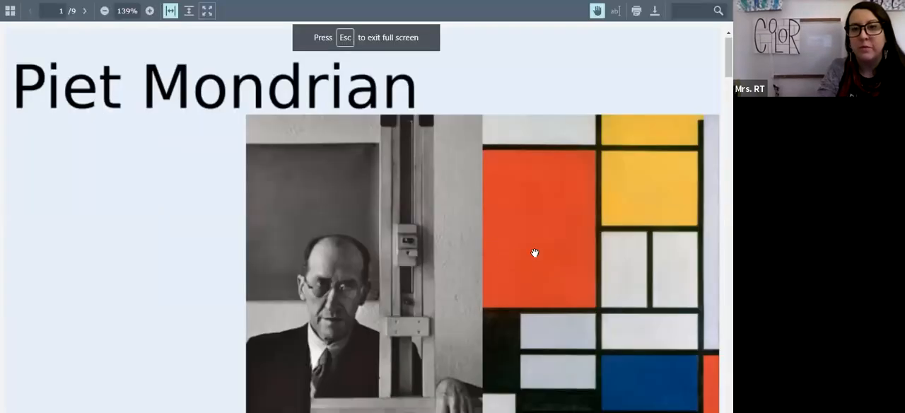
pyautogui.moveTo(62, 302)
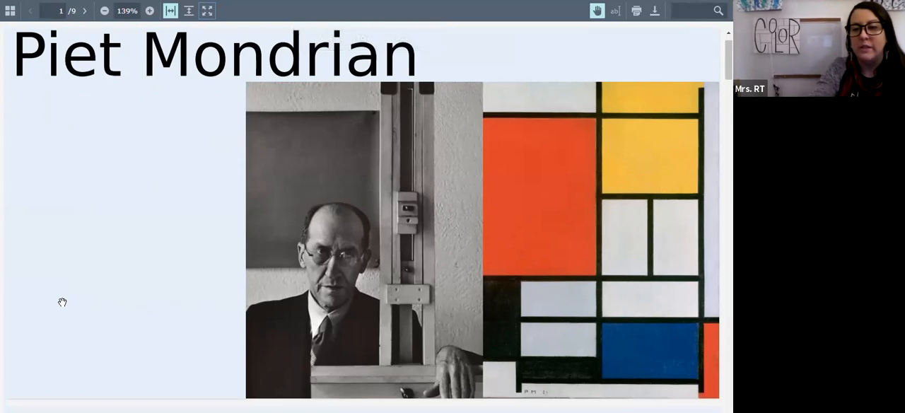
# Scroll from the title page through page 2 to the tree paintings on page 3
pyautogui.scroll(-3)
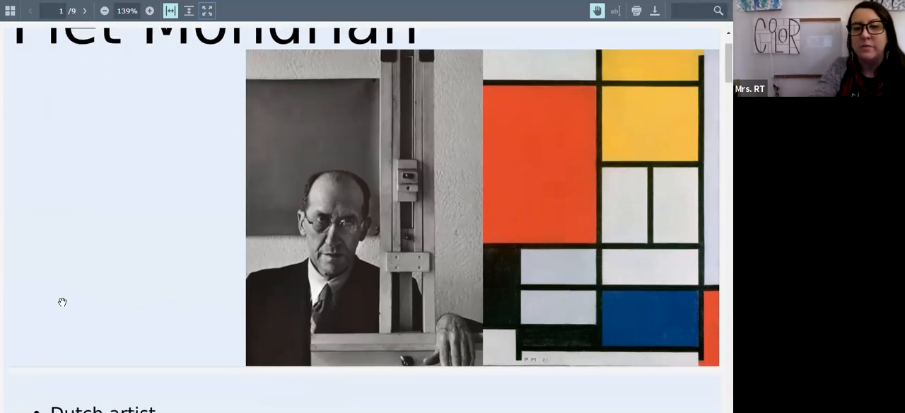
pyautogui.click(89, 13)
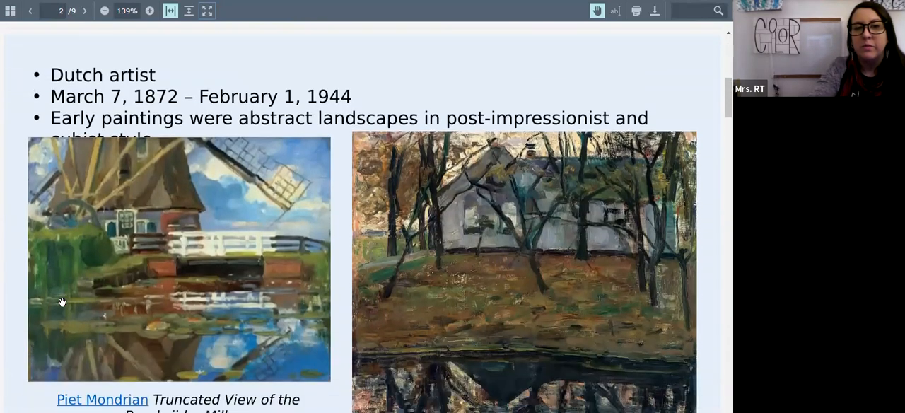
pyautogui.scroll(-3)
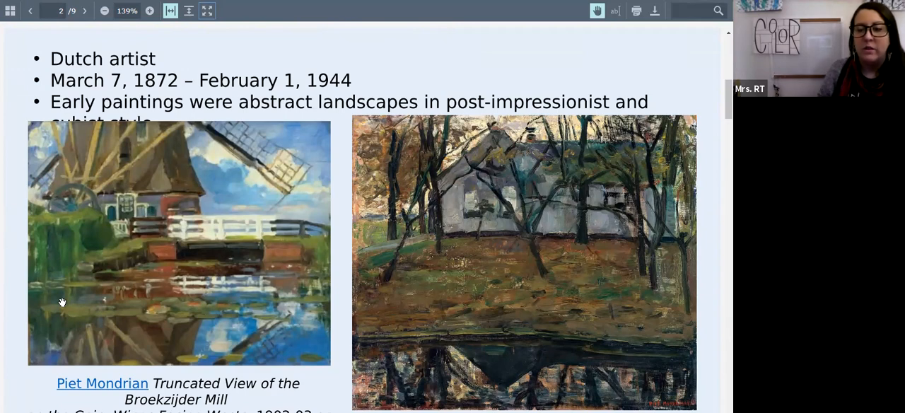
pyautogui.scroll(-3)
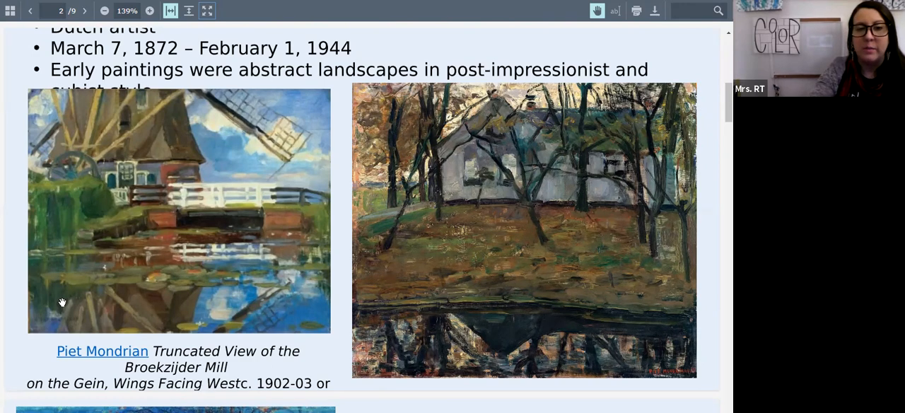
pyautogui.scroll(-3)
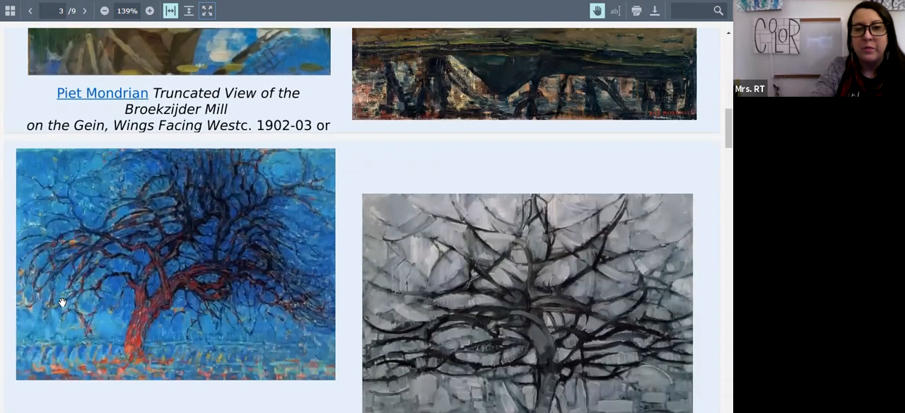
# Scroll through page 4 to the page 5 bullets on checkerboard designs and primary colours
pyautogui.scroll(-3)
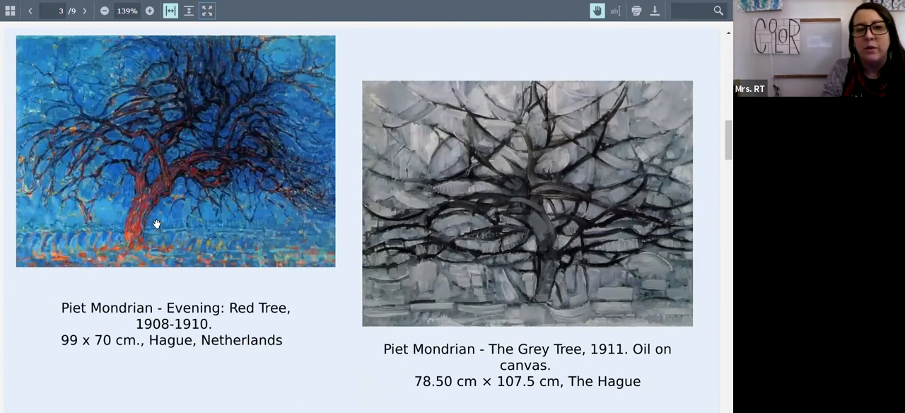
pyautogui.moveTo(17, 310)
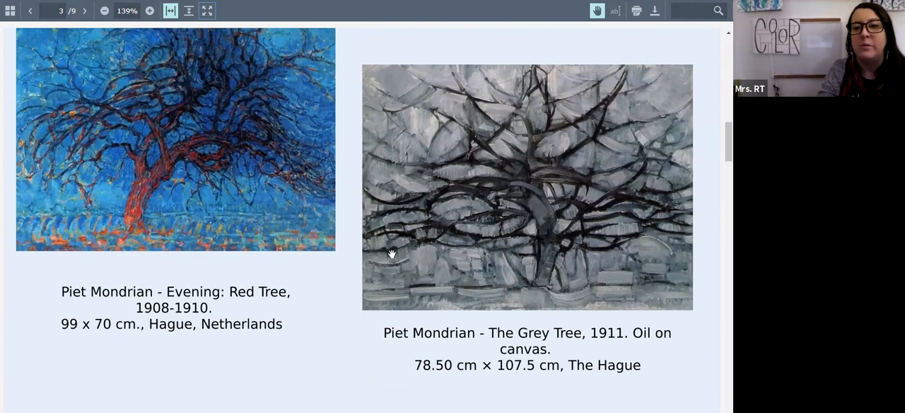
pyautogui.moveTo(27, 355)
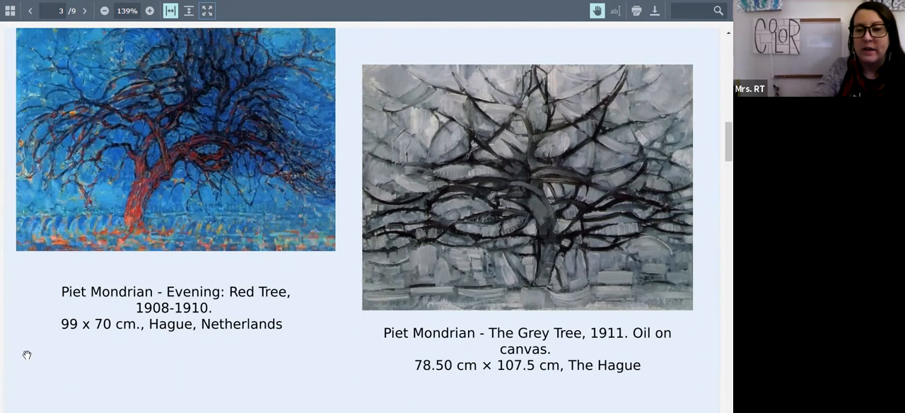
pyautogui.scroll(-3)
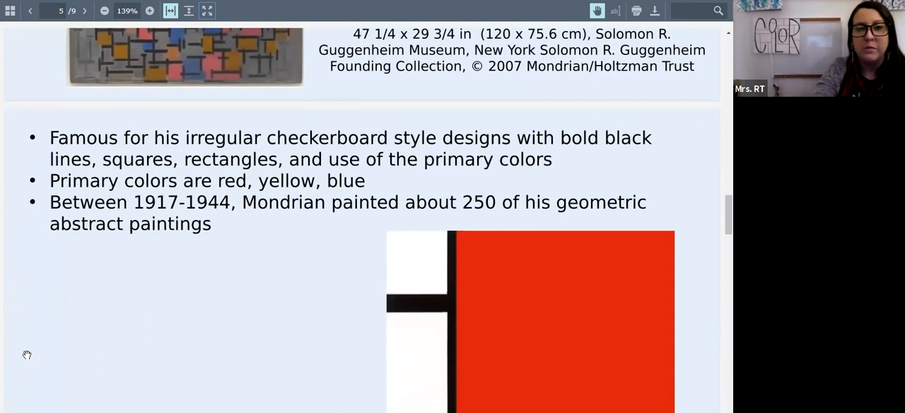
# Scroll page 5 until Composition II in Red, Blue, and Yellow and its caption show fully
pyautogui.scroll(-3)
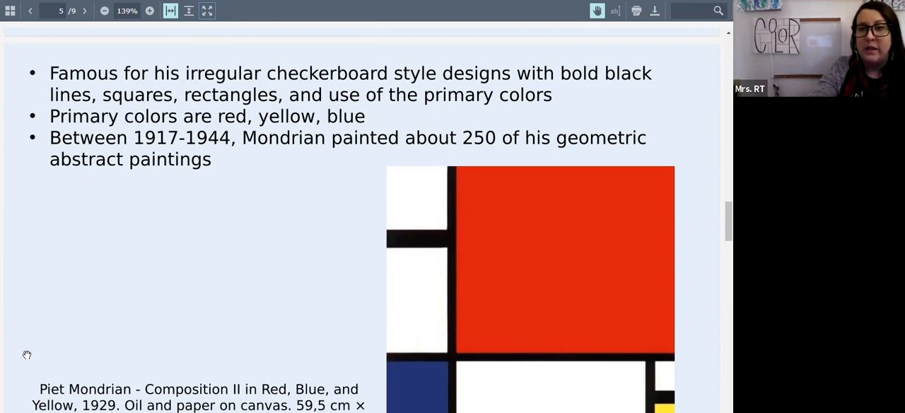
pyautogui.scroll(-3)
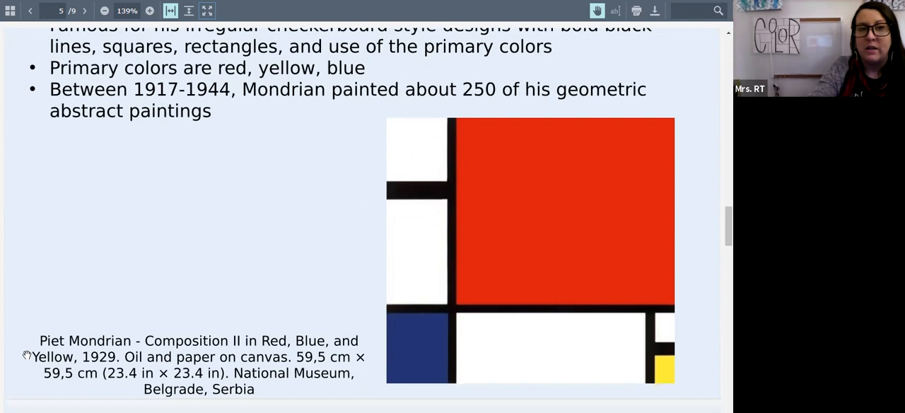
pyautogui.scroll(-3)
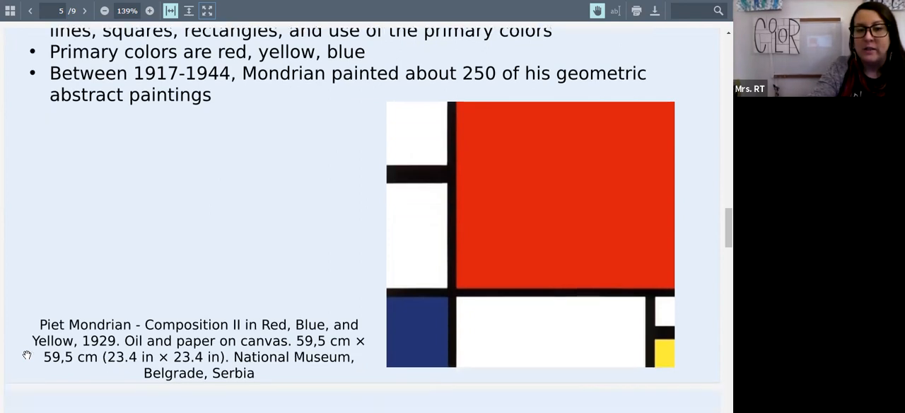
pyautogui.scroll(-3)
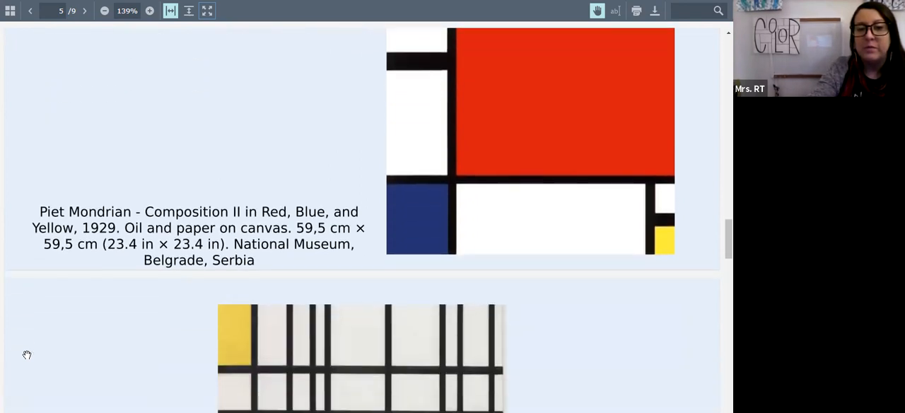
# Scroll past Composition with Yellow, Blue and Red to the Neoplasticism bullets on page 7
pyautogui.scroll(-3)
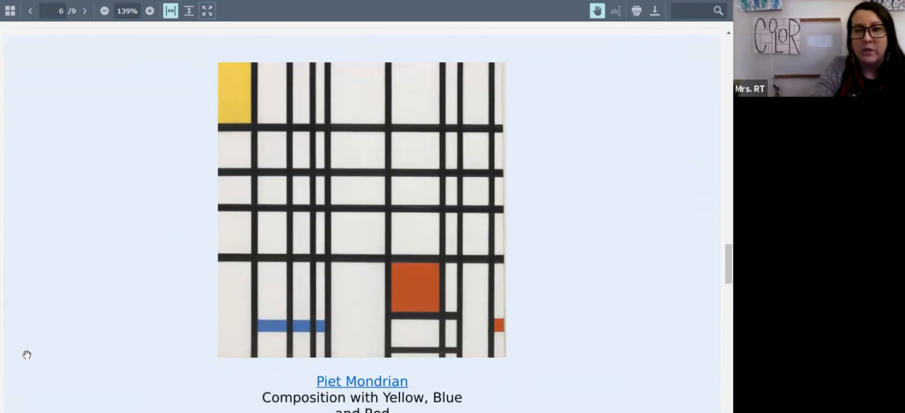
pyautogui.scroll(-3)
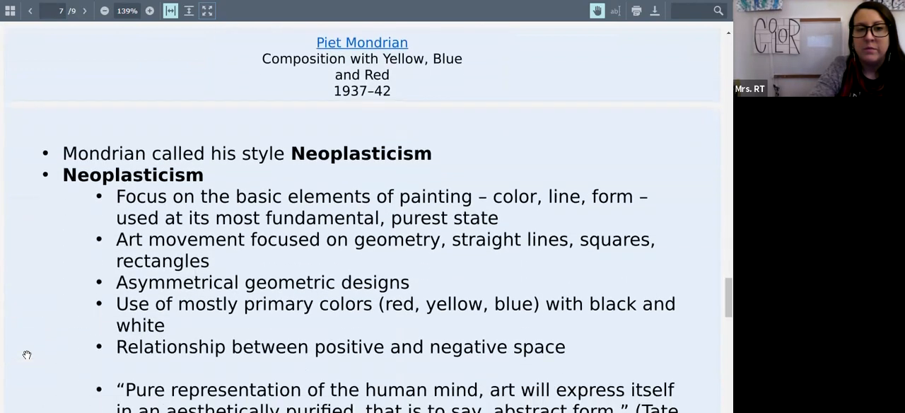
# Scroll through the Neoplasticism notes on page 7 to Broadway Boogie Woogie on page 8
pyautogui.scroll(-3)
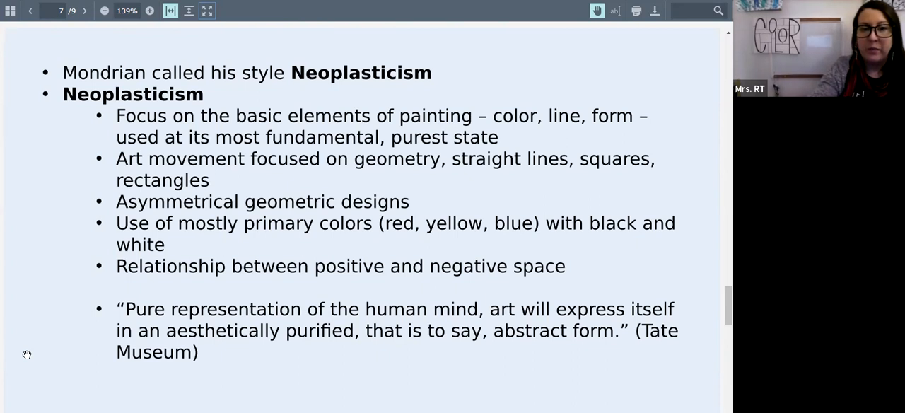
pyautogui.scroll(3)
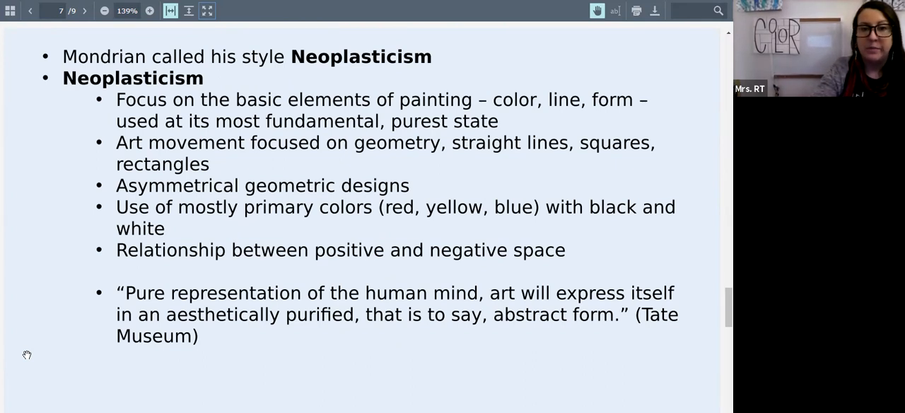
pyautogui.scroll(-3)
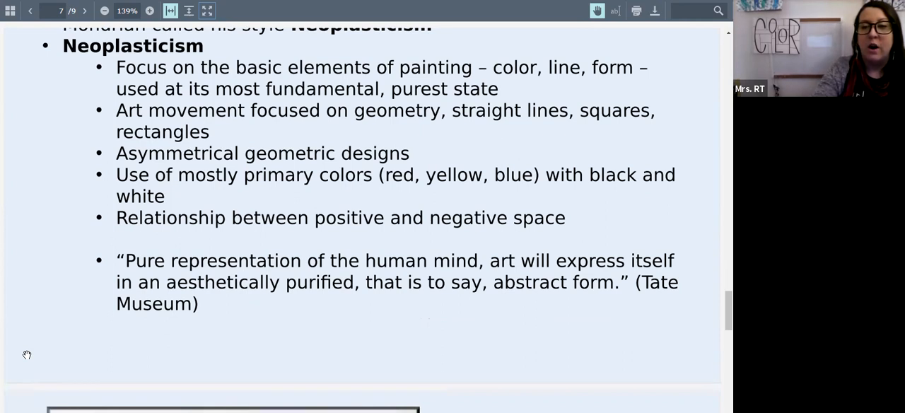
pyautogui.scroll(-3)
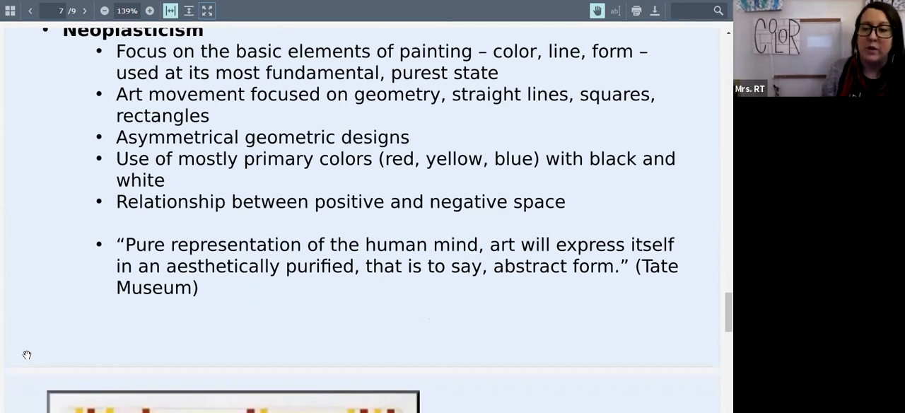
pyautogui.scroll(-3)
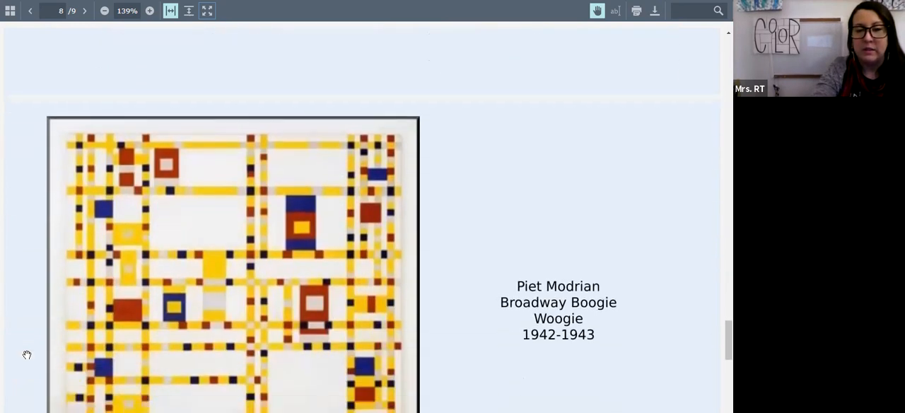
# Scroll past page 8 to the final page 9 with the red, yellow and blue grid painting
pyautogui.scroll(-3)
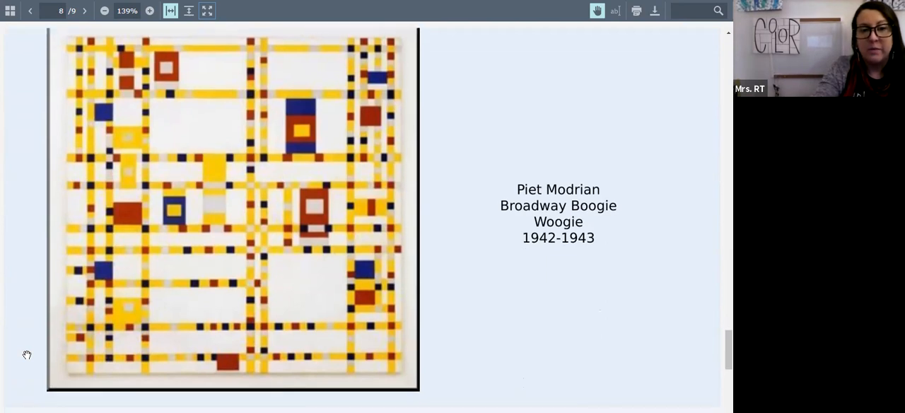
pyautogui.click(85, 13)
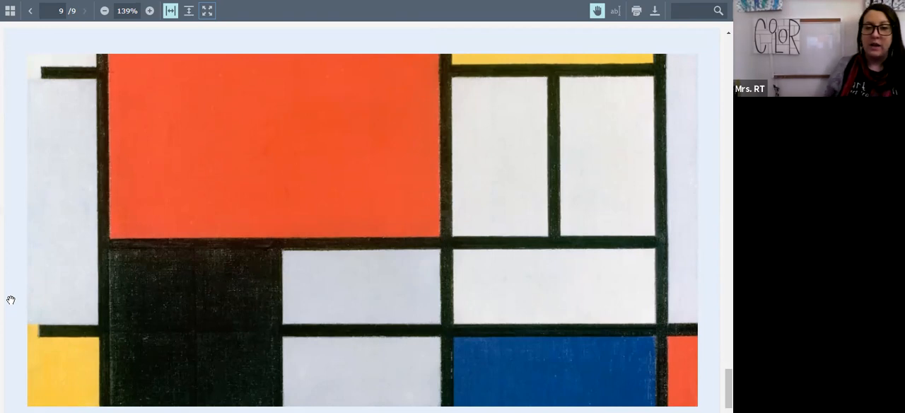
pyautogui.moveTo(369, 72)
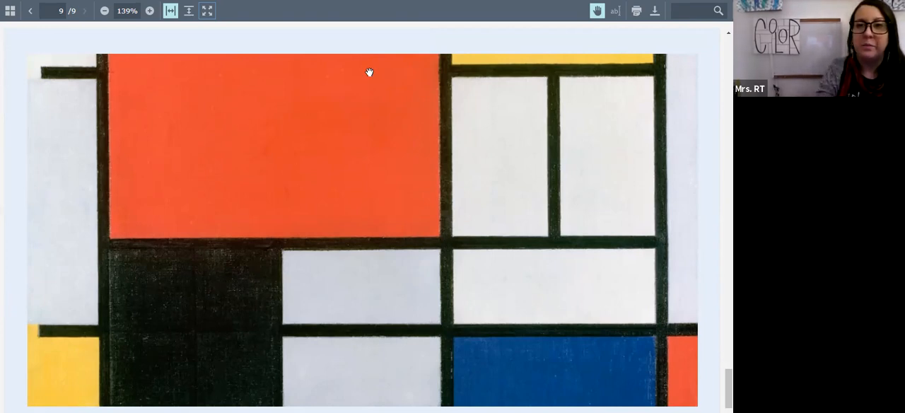